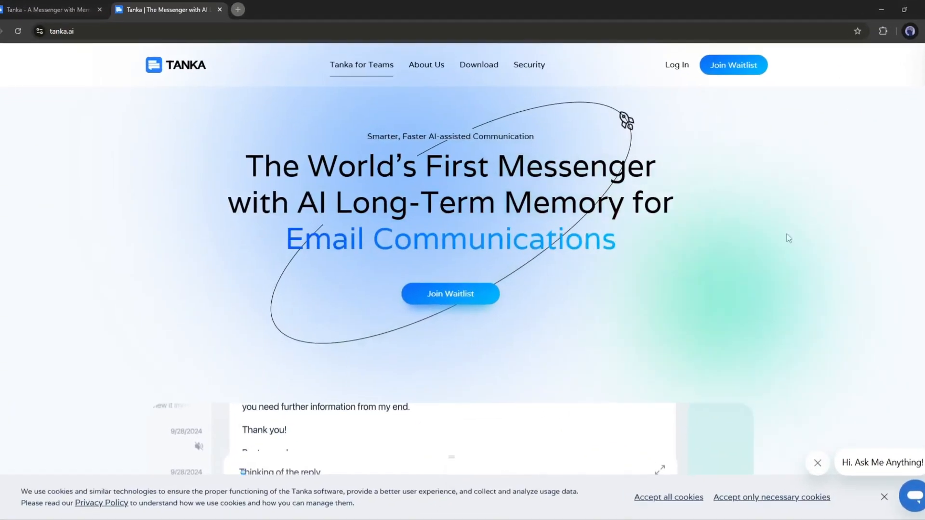
Browse the new-chat contact list, then open Aha x Tanka's Official Group conversation
scroll("down", 3)
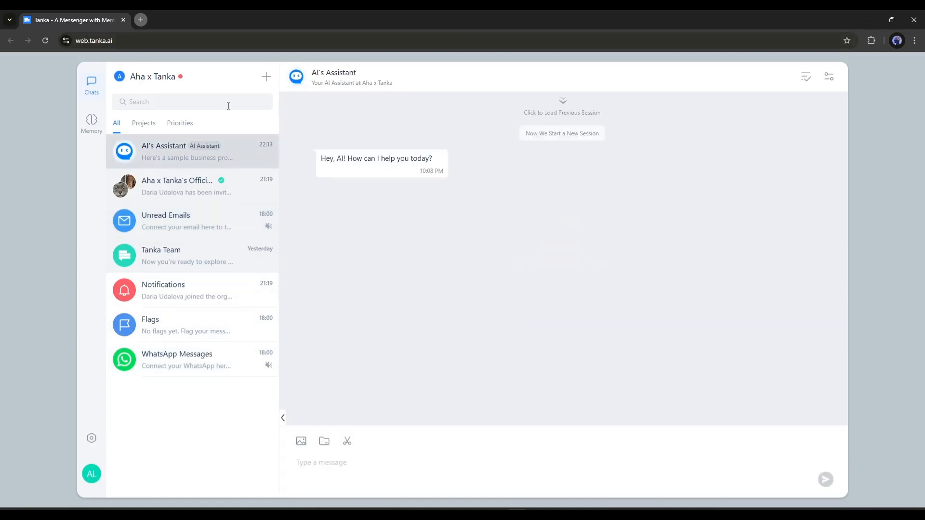
mouse_move(266, 76)
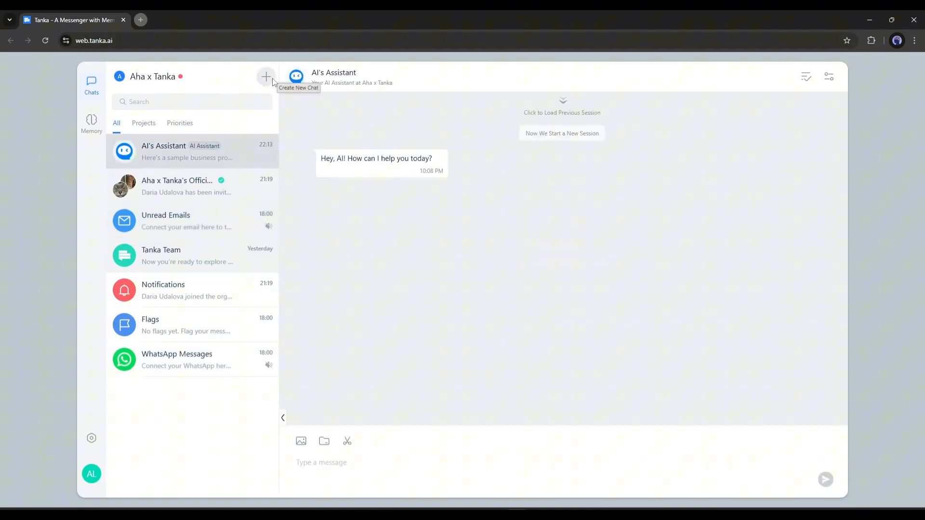
left_click(265, 77)
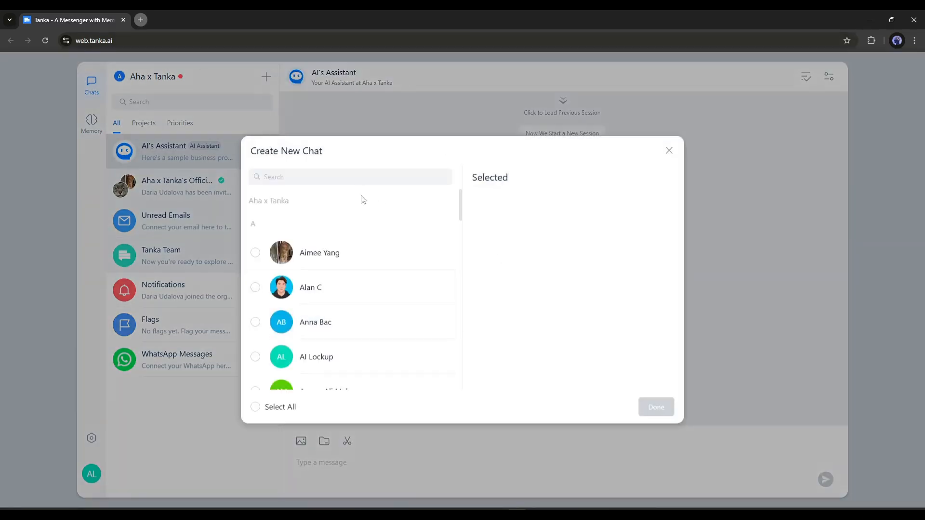
scroll("down", 3)
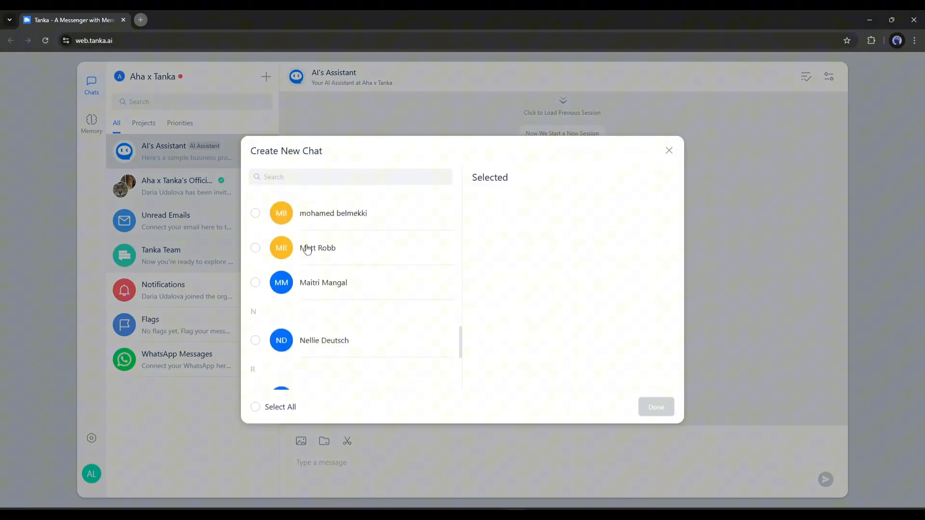
left_click(669, 150)
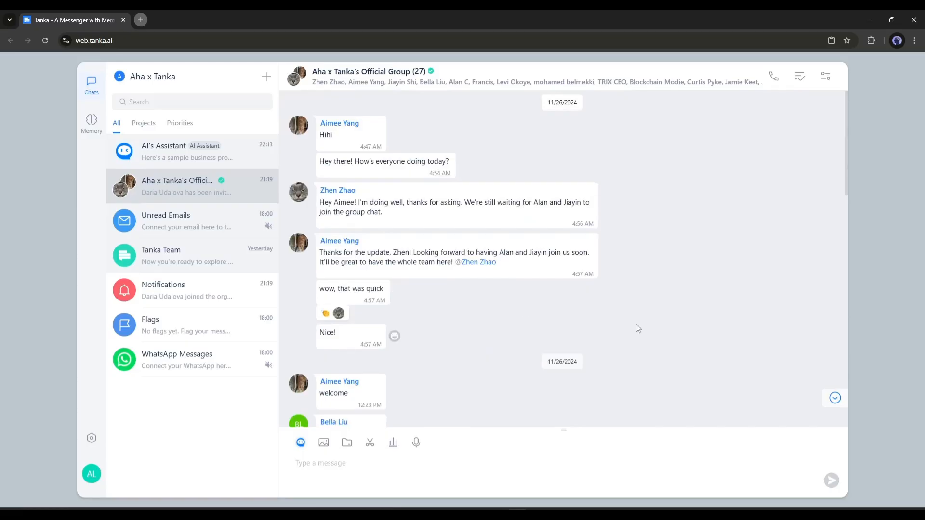
Start a 'Hi' reply to the teammates-joining message and request an AI Smart Reply
scroll("down", 3)
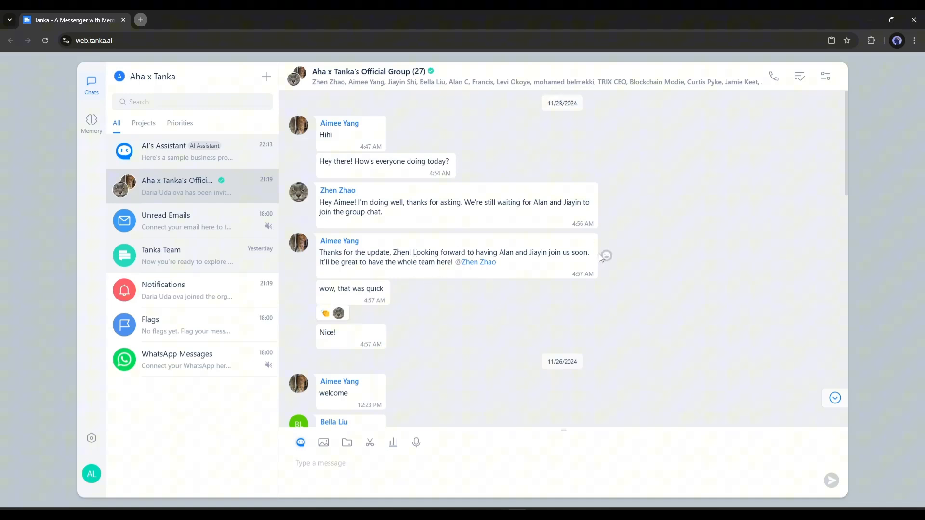
left_click(590, 242)
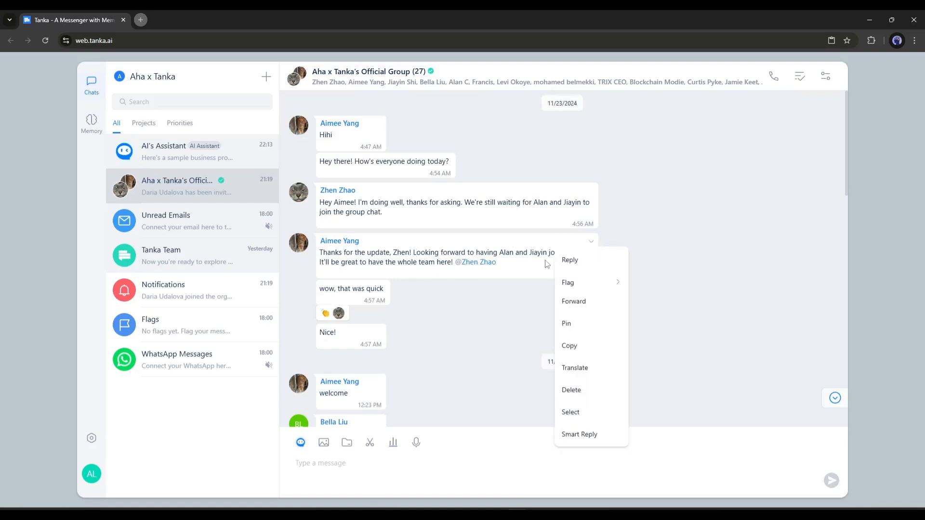
mouse_move(586, 262)
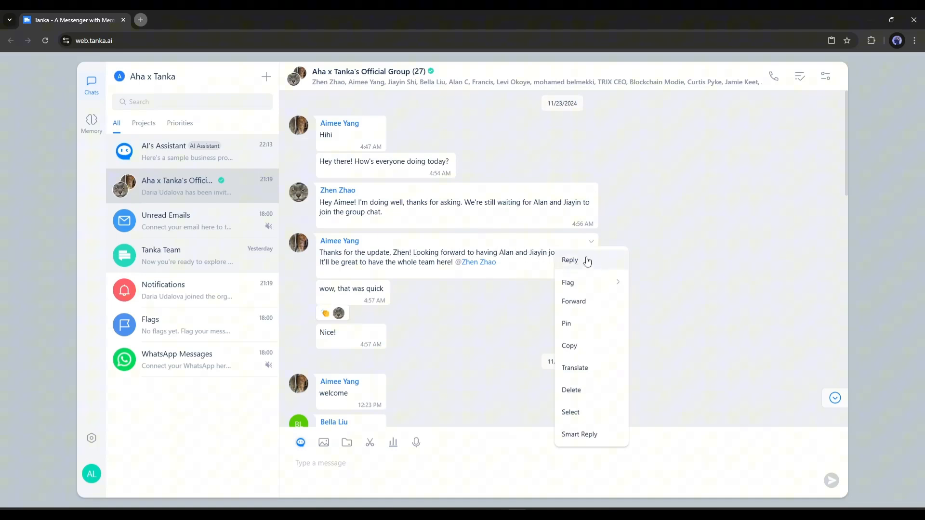
mouse_move(602, 265)
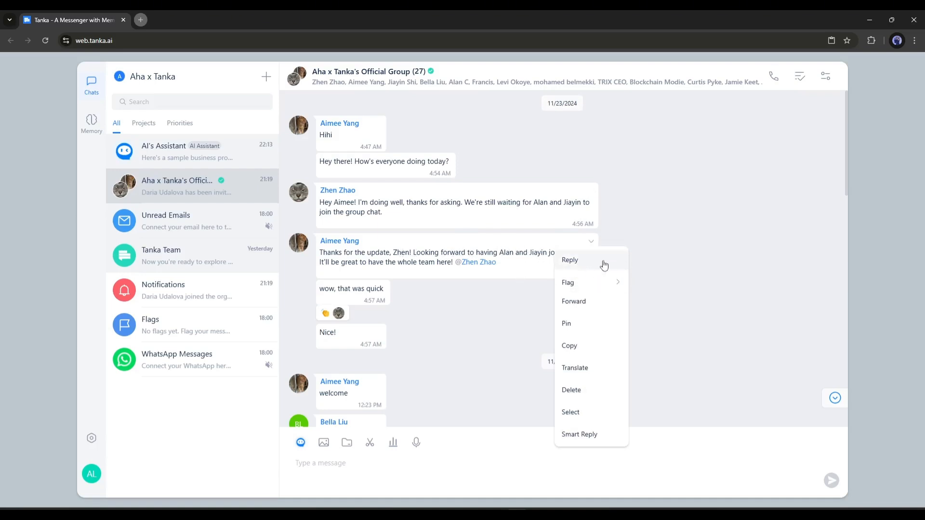
left_click(568, 260)
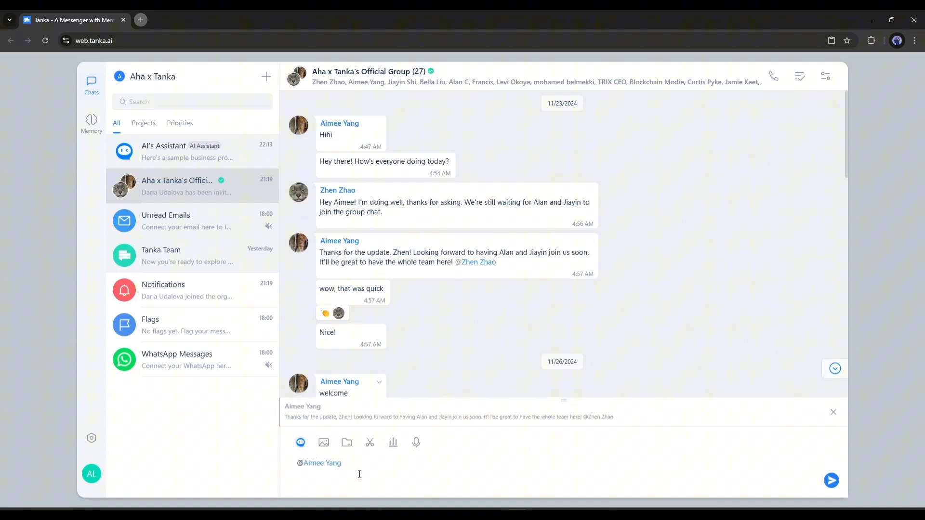
type("Hi")
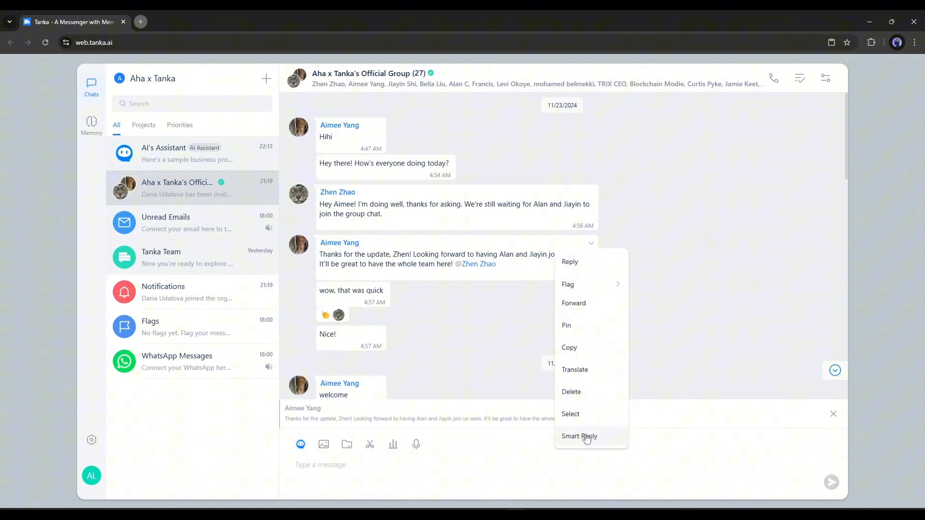
left_click(579, 436)
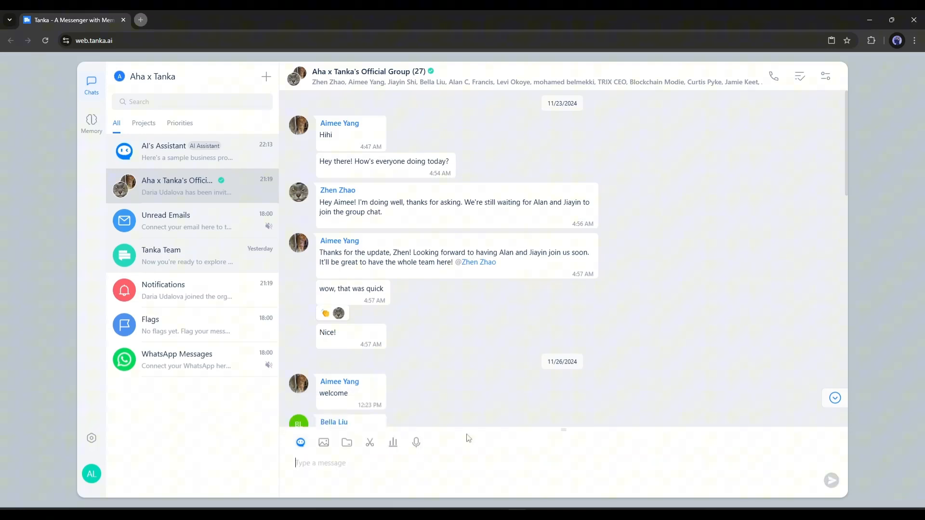
scroll("down", 3)
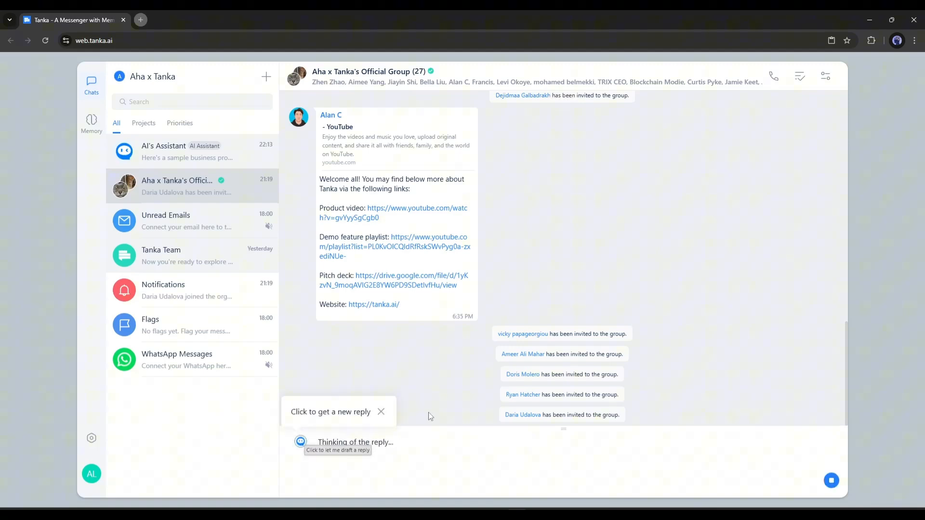
left_click(338, 450)
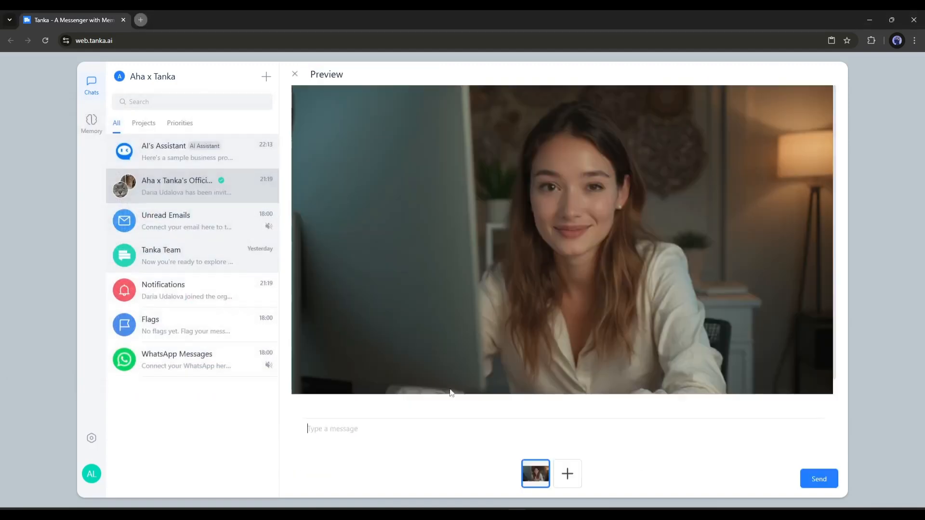
left_click(295, 73)
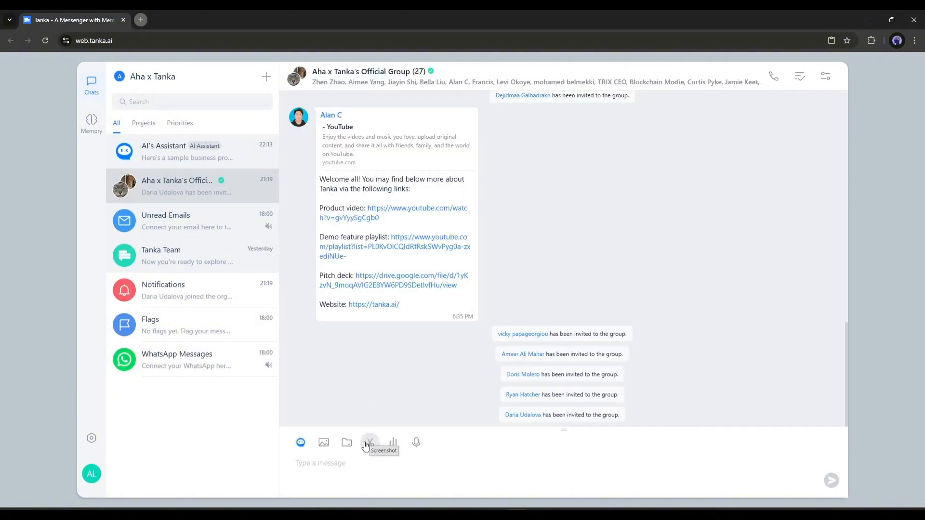
left_click(369, 443)
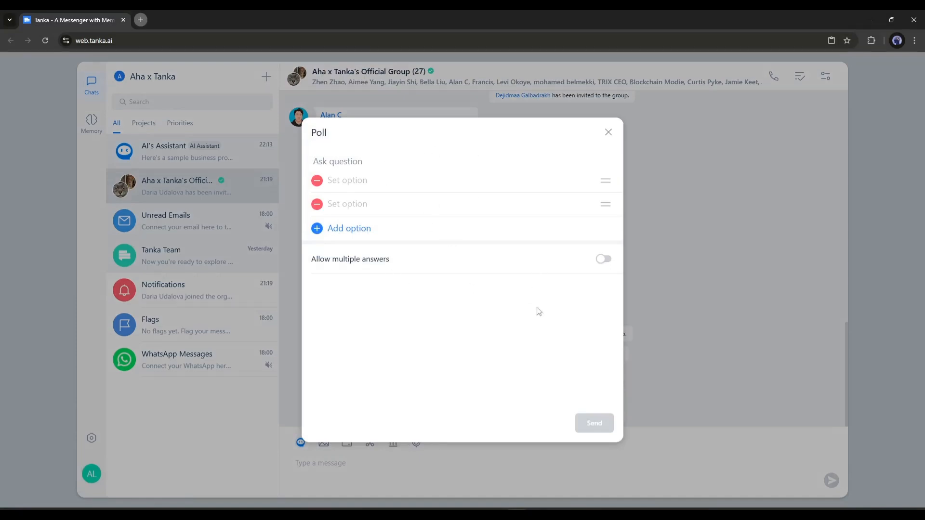
left_click(608, 132)
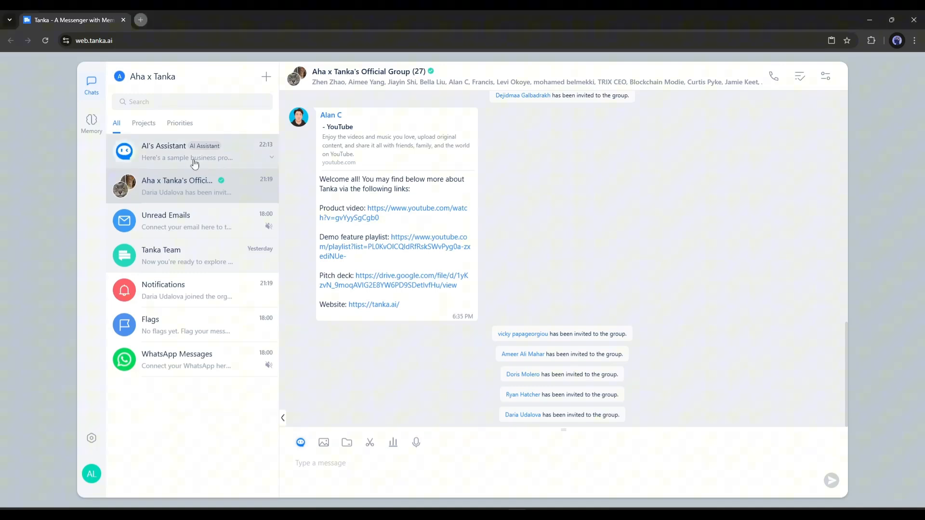
Ask AI's Assistant to generate a sample business offer for a software developer company
left_click(177, 151)
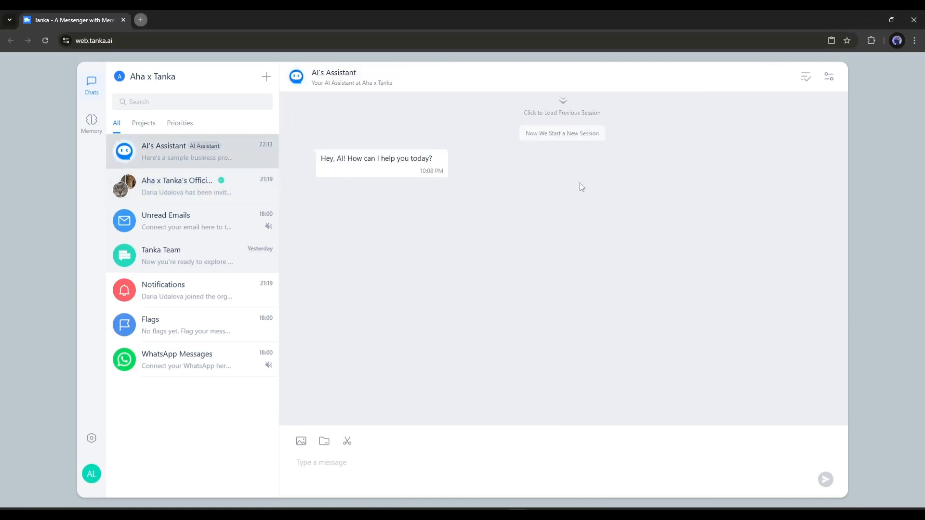
mouse_move(412, 310)
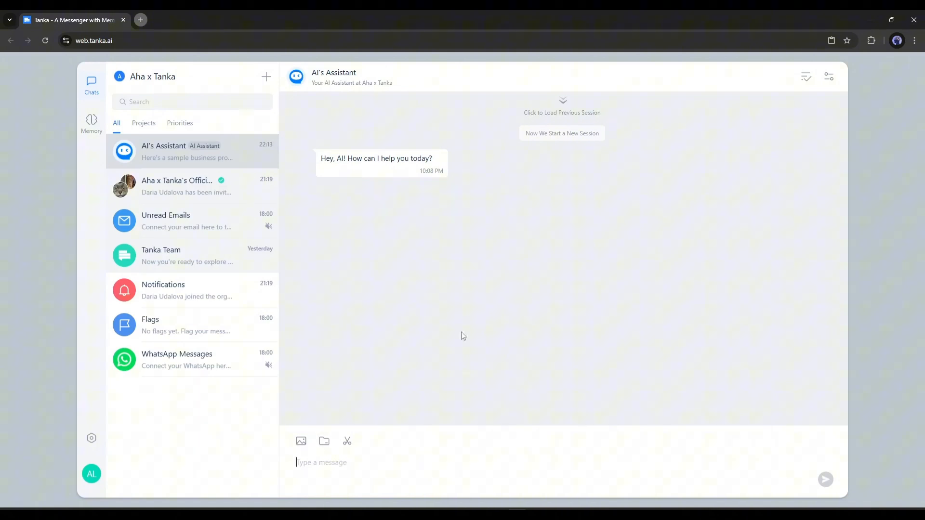
type("Generate a")
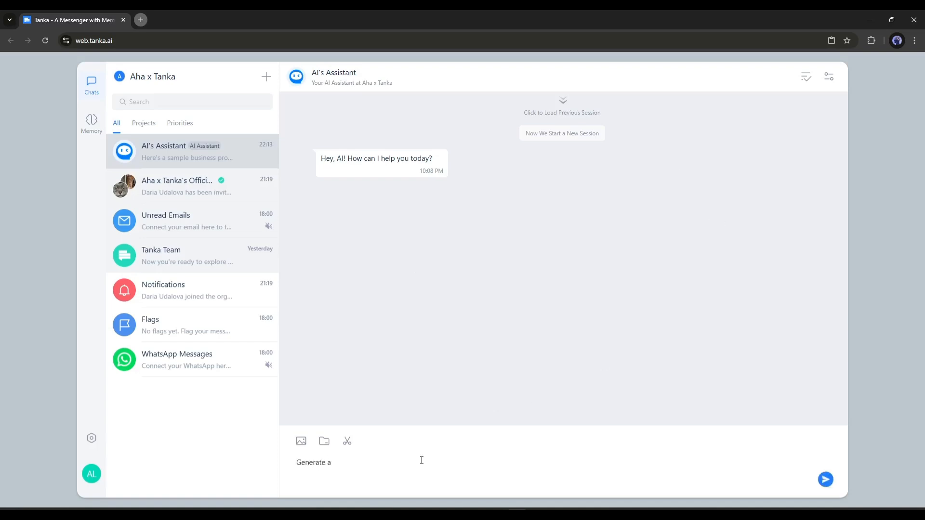
type("Sample Business offer for a softw")
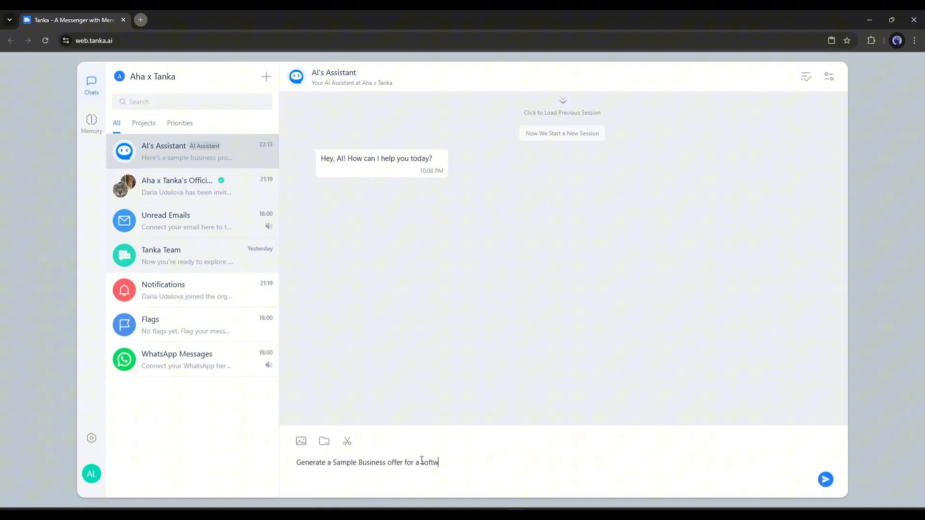
left_click(825, 479)
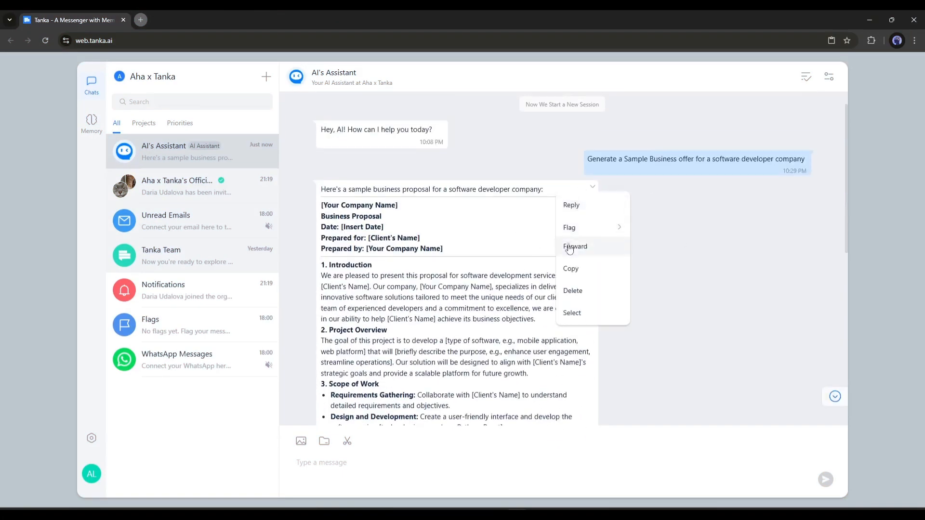
Read through the generated proposal and open the Memory overview
left_click(574, 246)
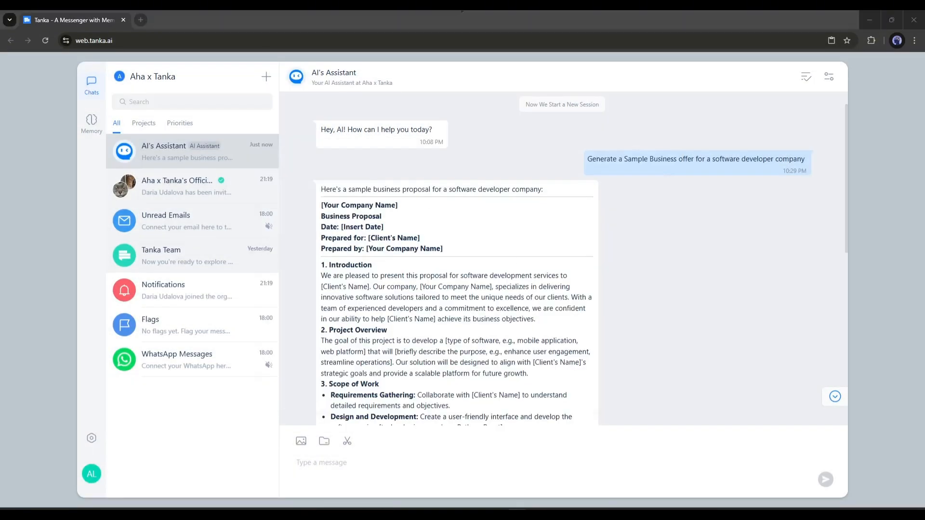
scroll("down", 3)
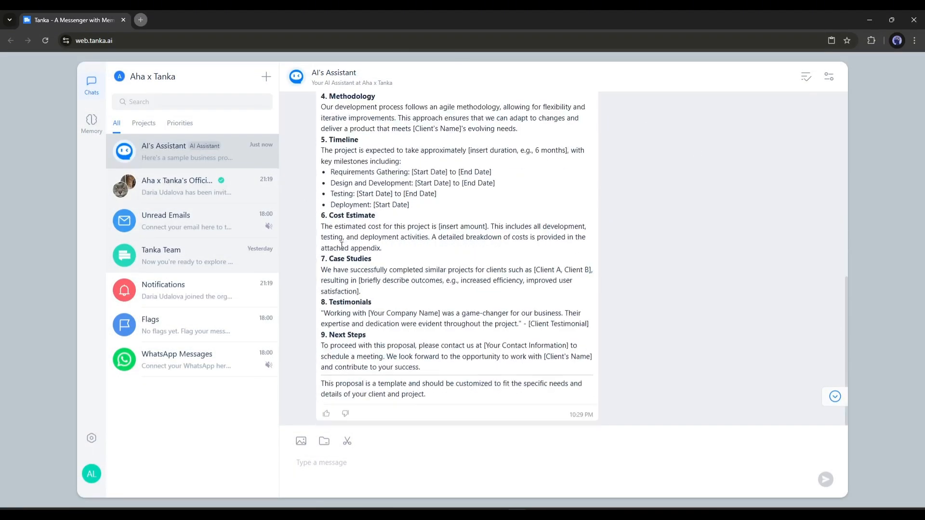
left_click(91, 124)
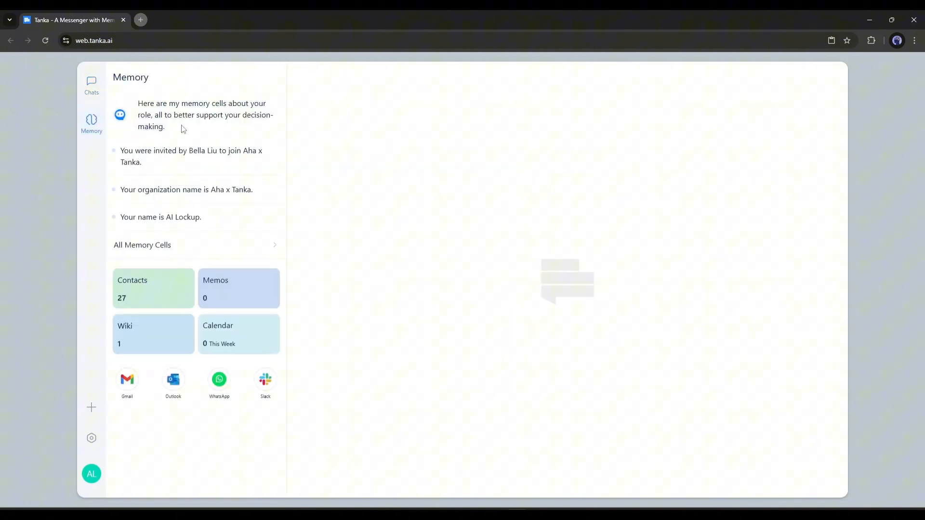
mouse_move(243, 183)
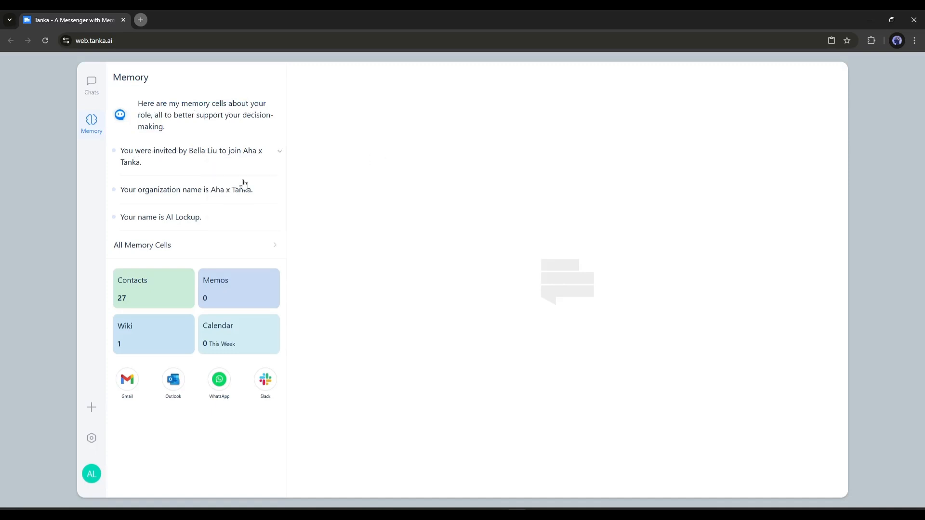
View all memory cells, filter to Role Responsibilities, and open the Wiki library
left_click(142, 245)
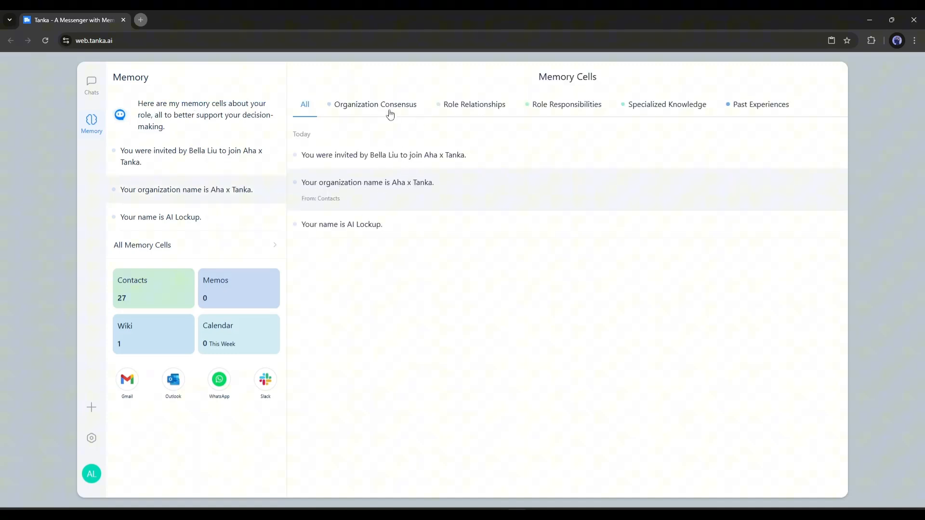
left_click(565, 104)
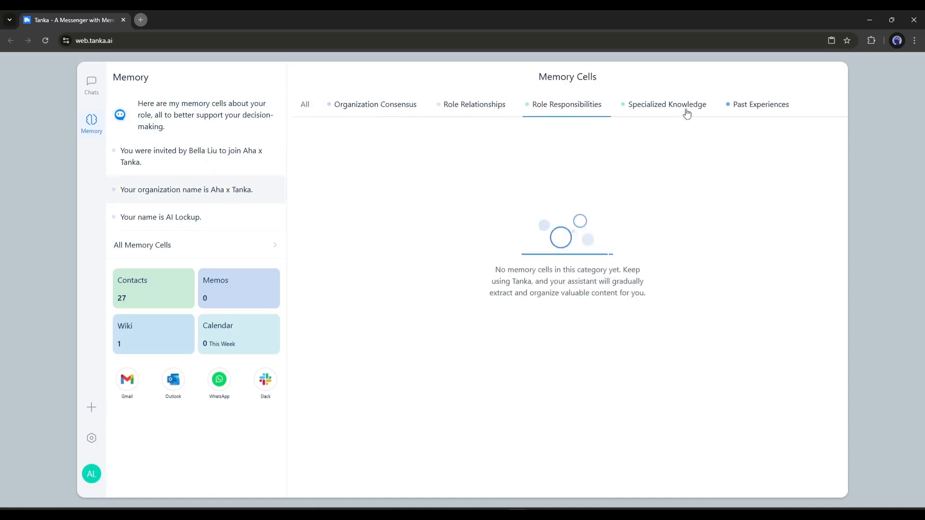
left_click(760, 104)
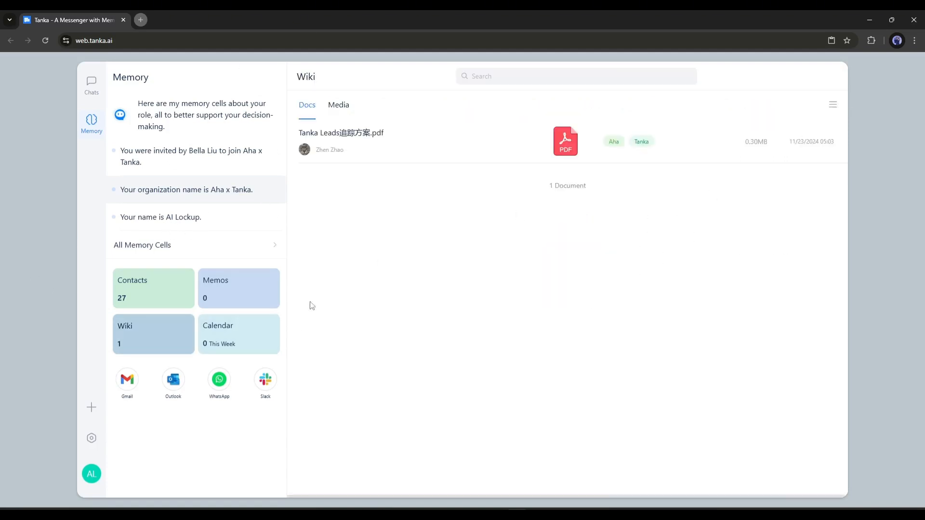
left_click(239, 334)
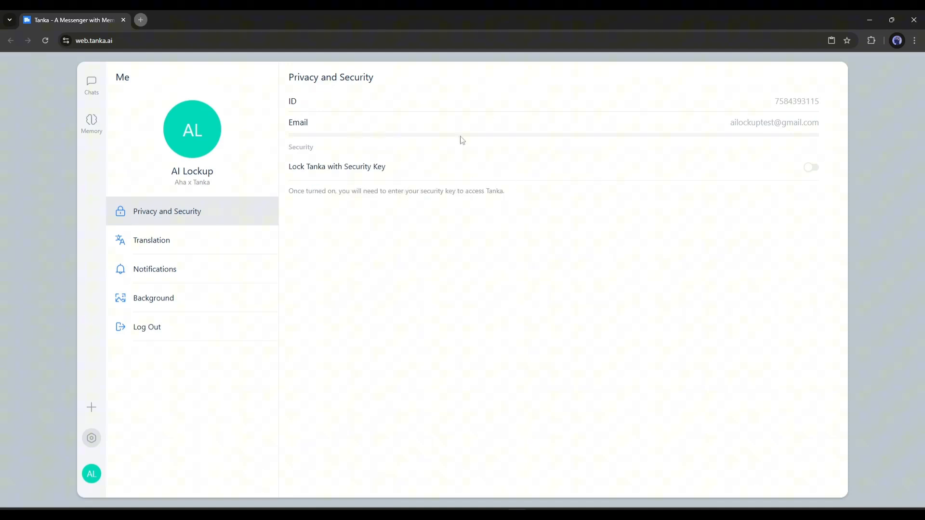
mouse_move(245, 290)
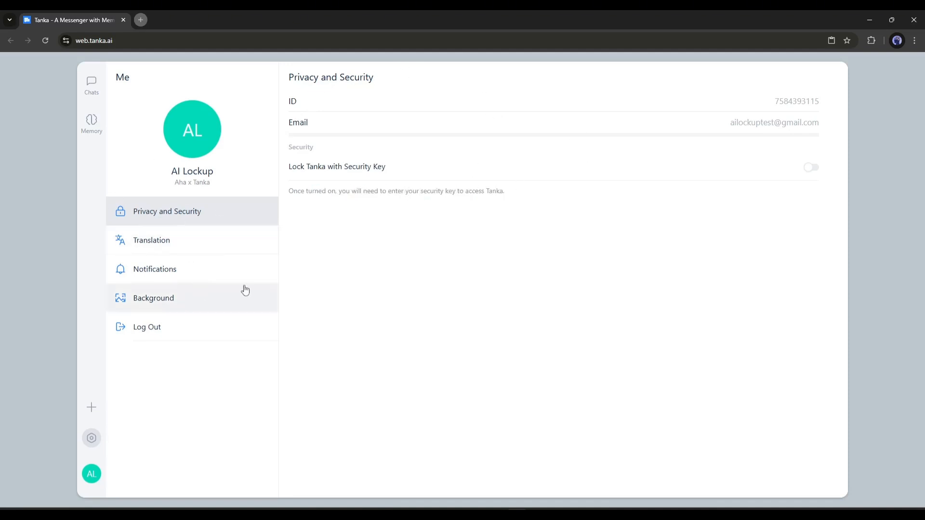
Open Me > Privacy and Security from the sidebar settings gear
left_click(91, 124)
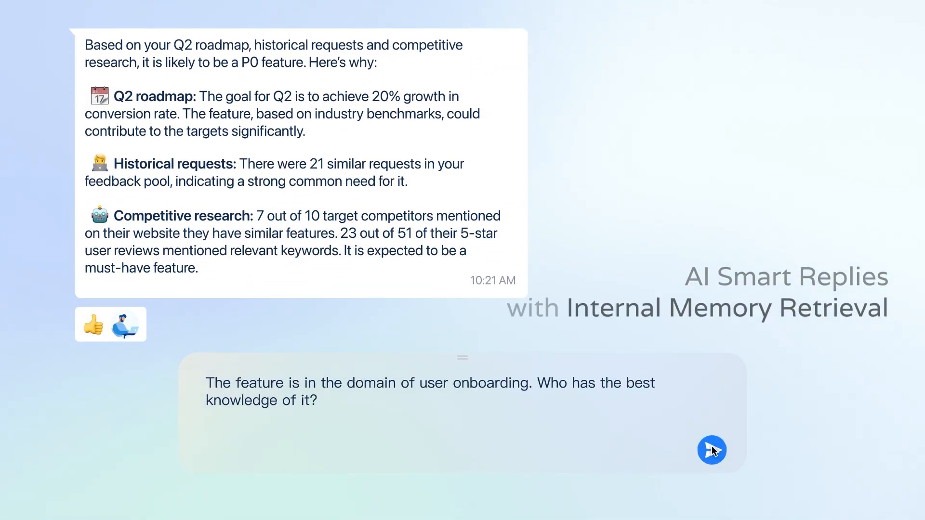
left_click(712, 450)
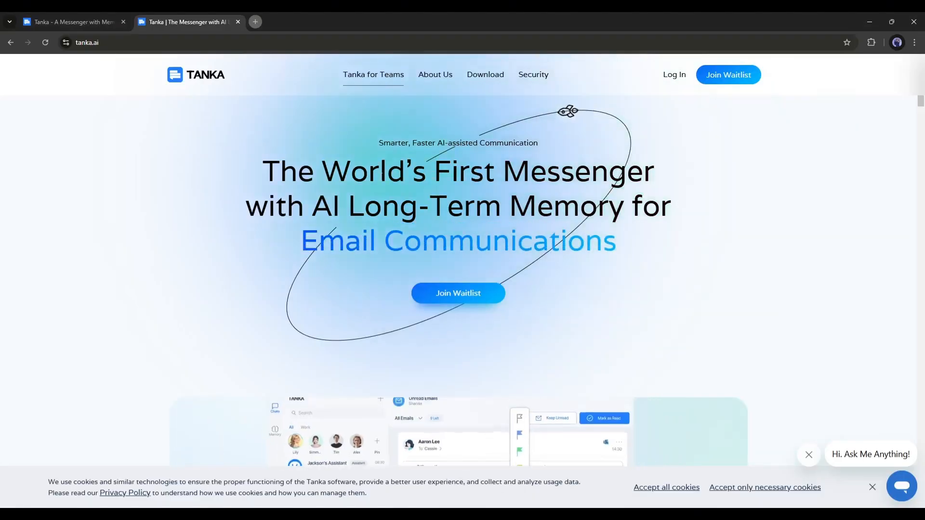
Scroll the tanka.ai homepage features and advance the team-category carousel
scroll("down", 3)
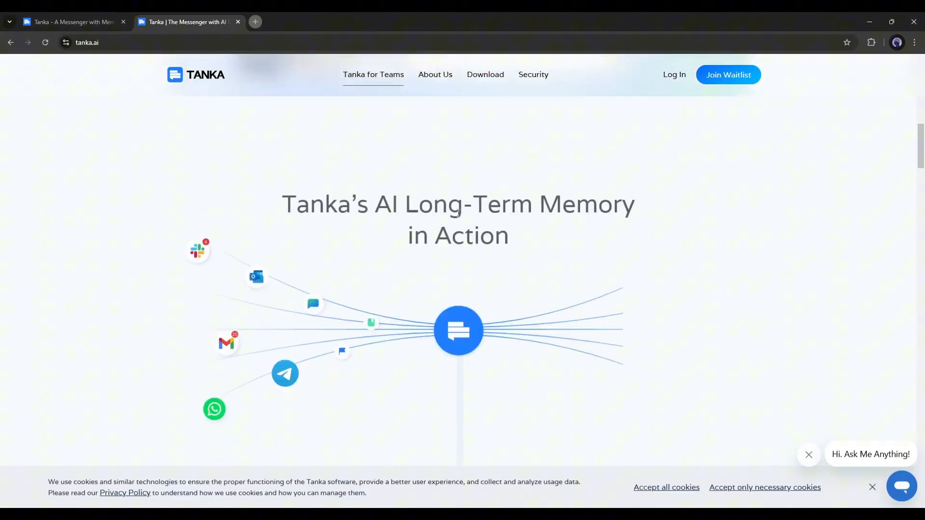
scroll("down", 3)
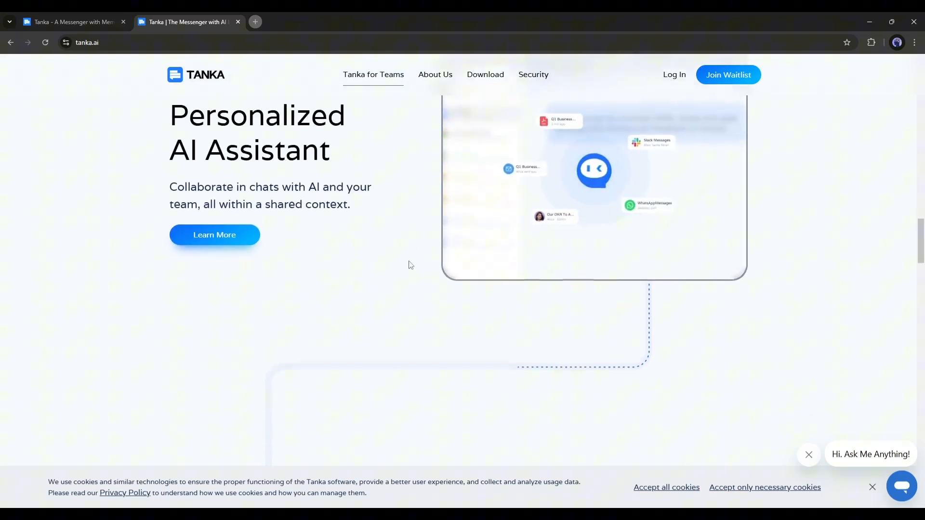
scroll("down", 3)
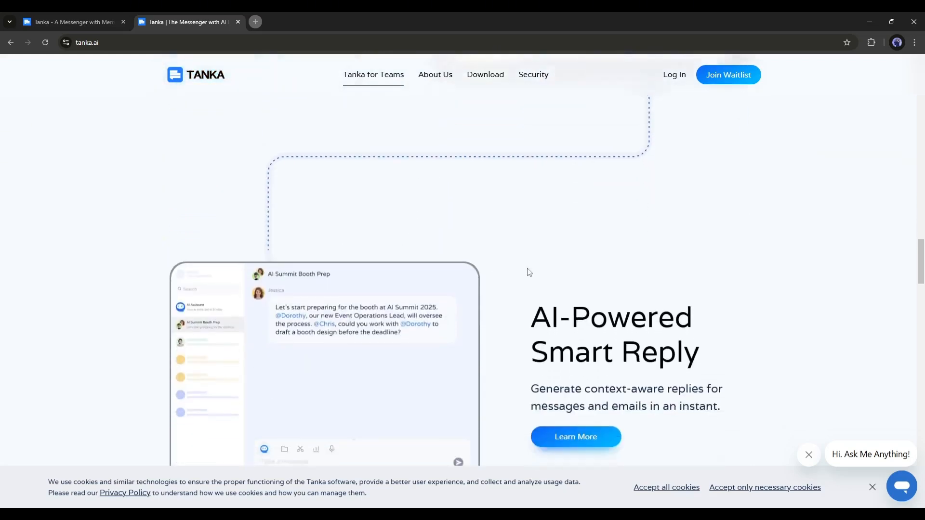
scroll("down", 3)
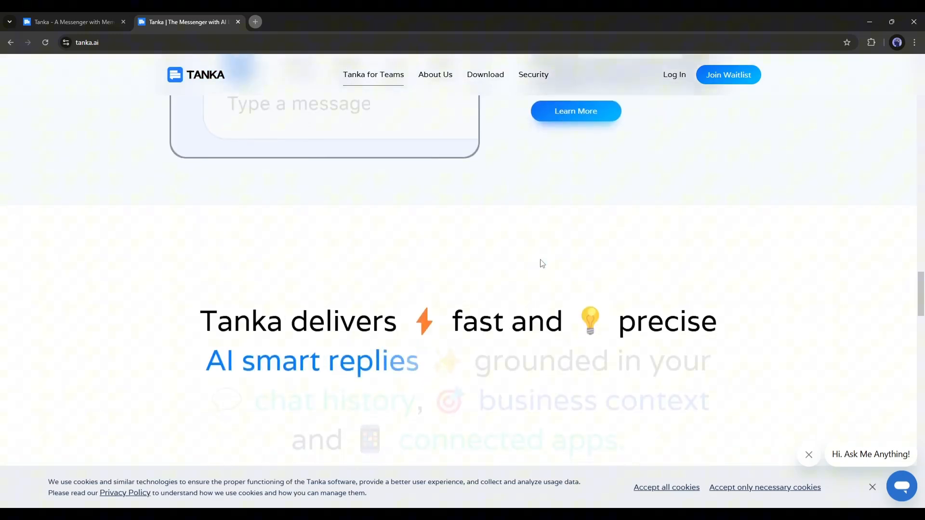
scroll("down", 3)
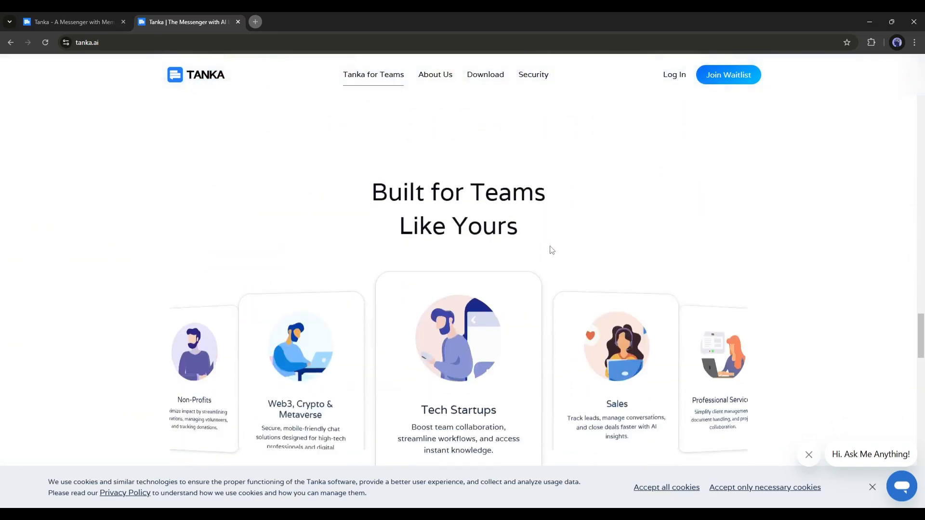
scroll("down", 3)
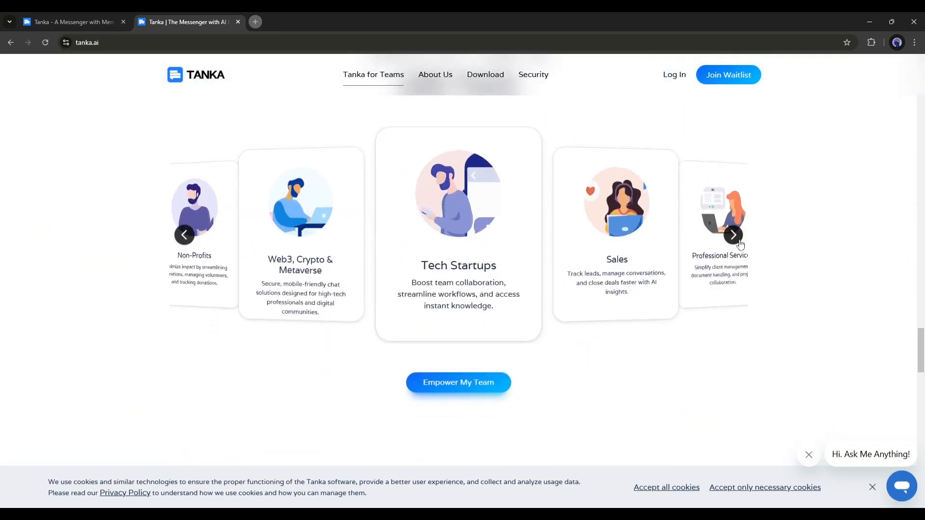
left_click(733, 235)
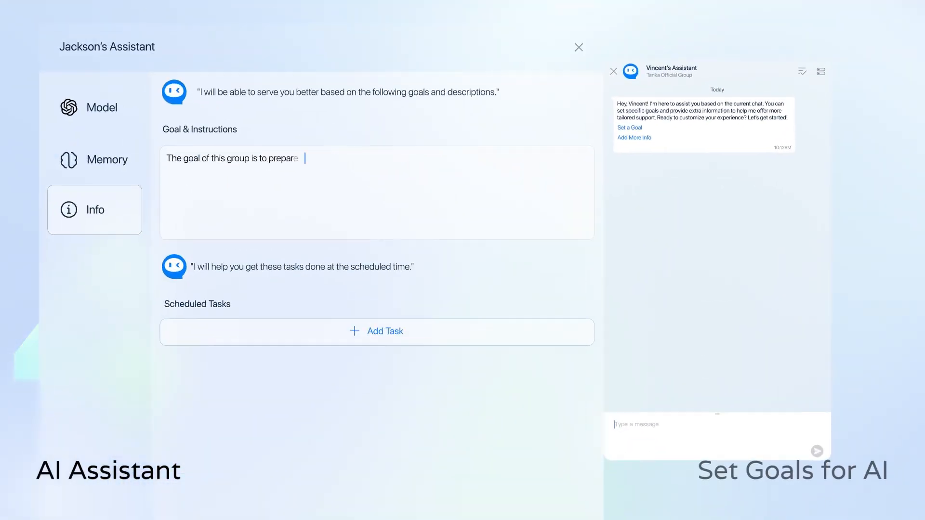
Switch the assistant settings dialog to the Memory section
left_click(94, 160)
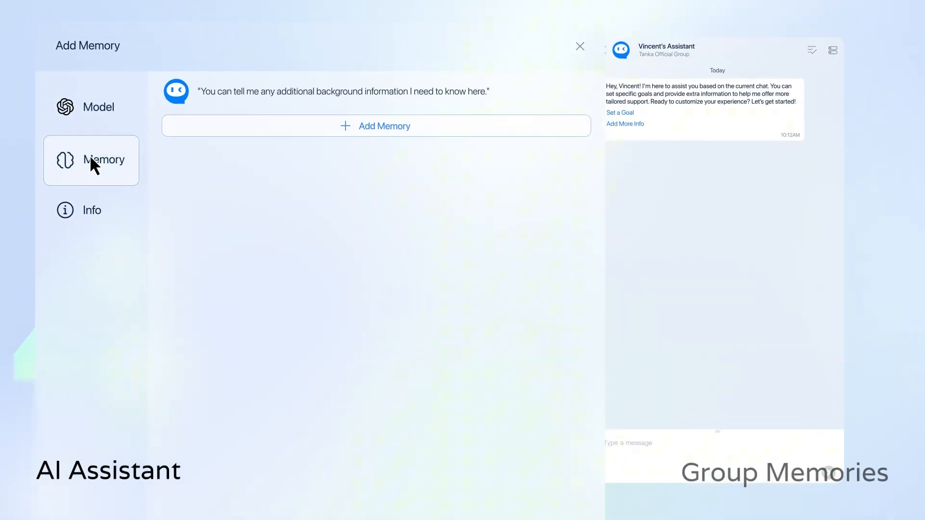